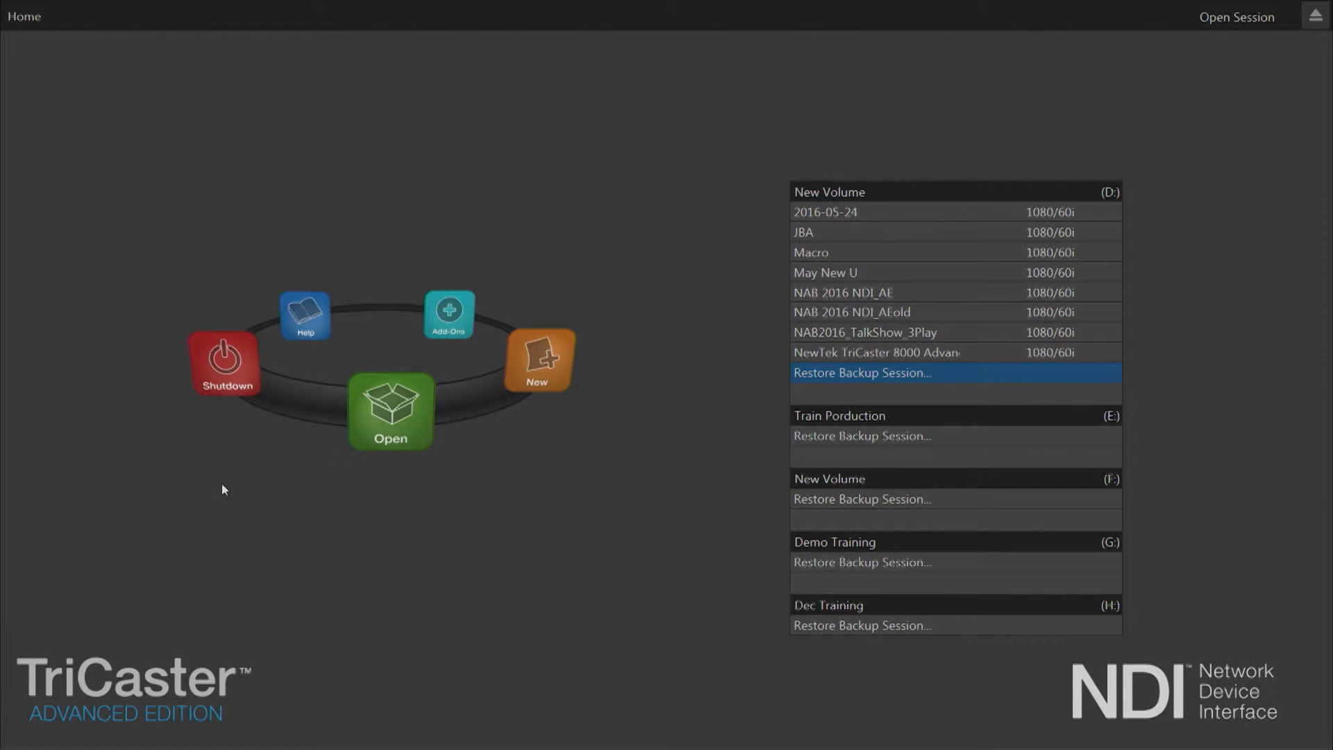
{"action": "mouse_move", "coordinate": [290, 492]}
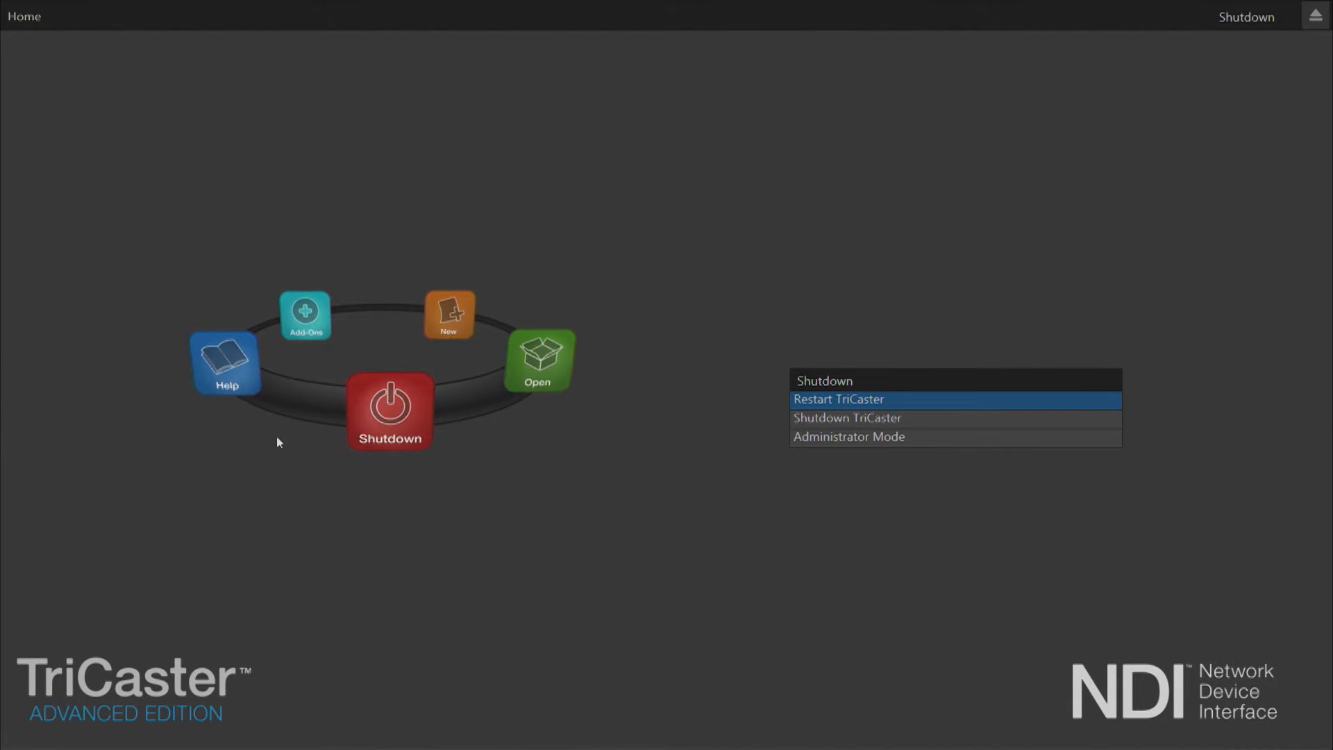
{"action": "mouse_move", "coordinate": [629, 499]}
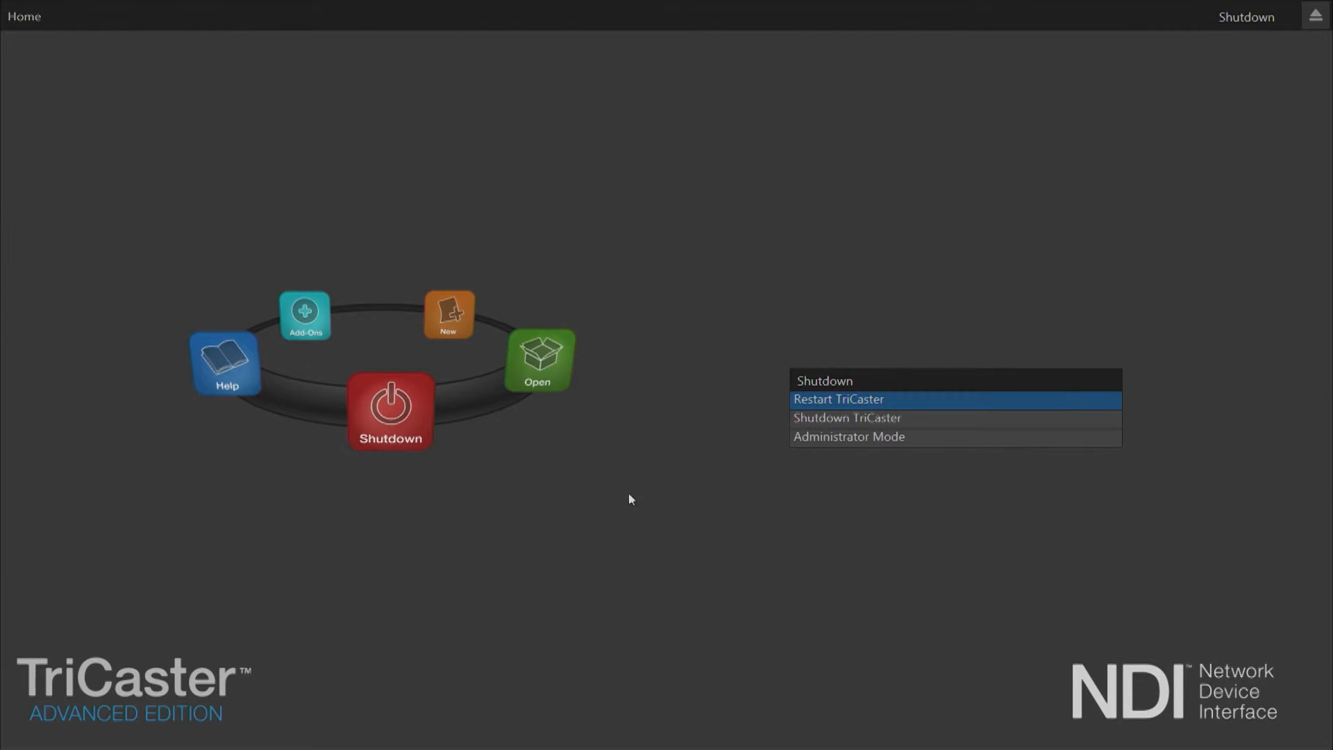
- Enter Administrator Mode and open the System Name settings in System Properties
{"action": "left_click", "coordinate": [848, 436]}
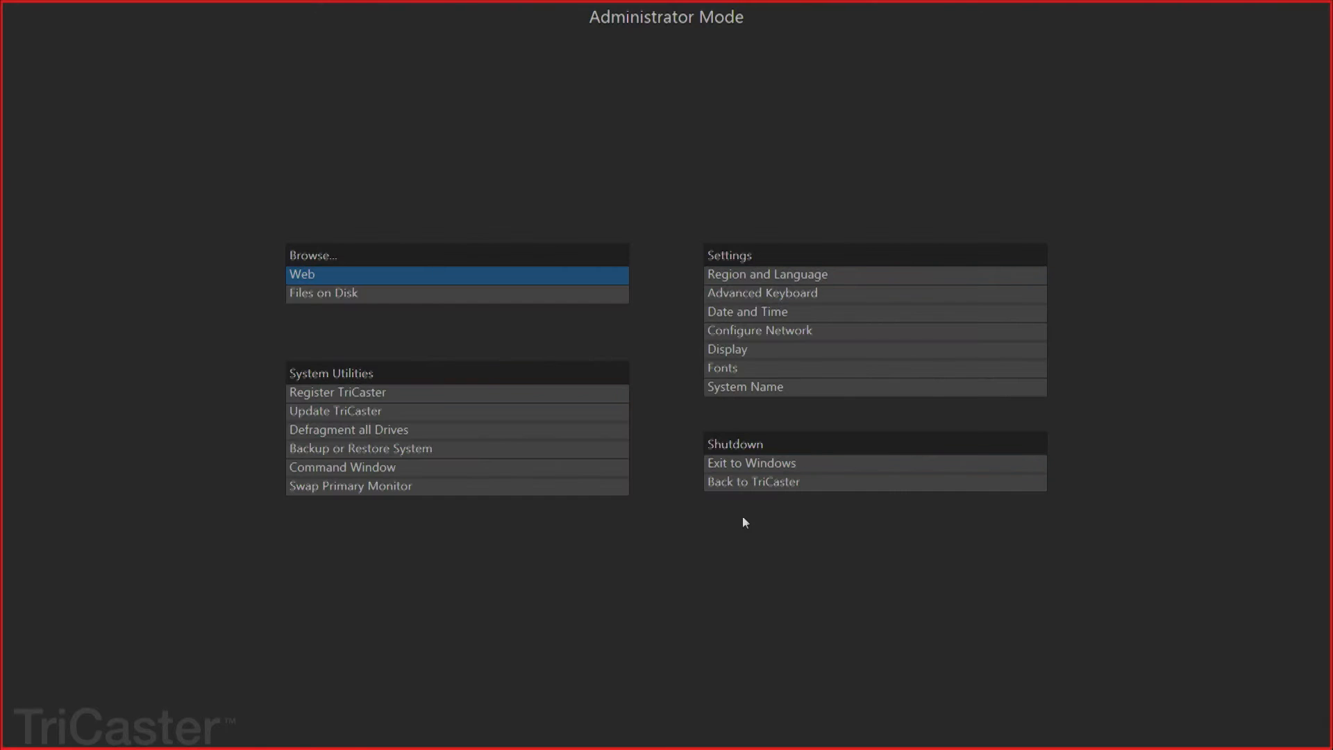
{"action": "mouse_move", "coordinate": [799, 387]}
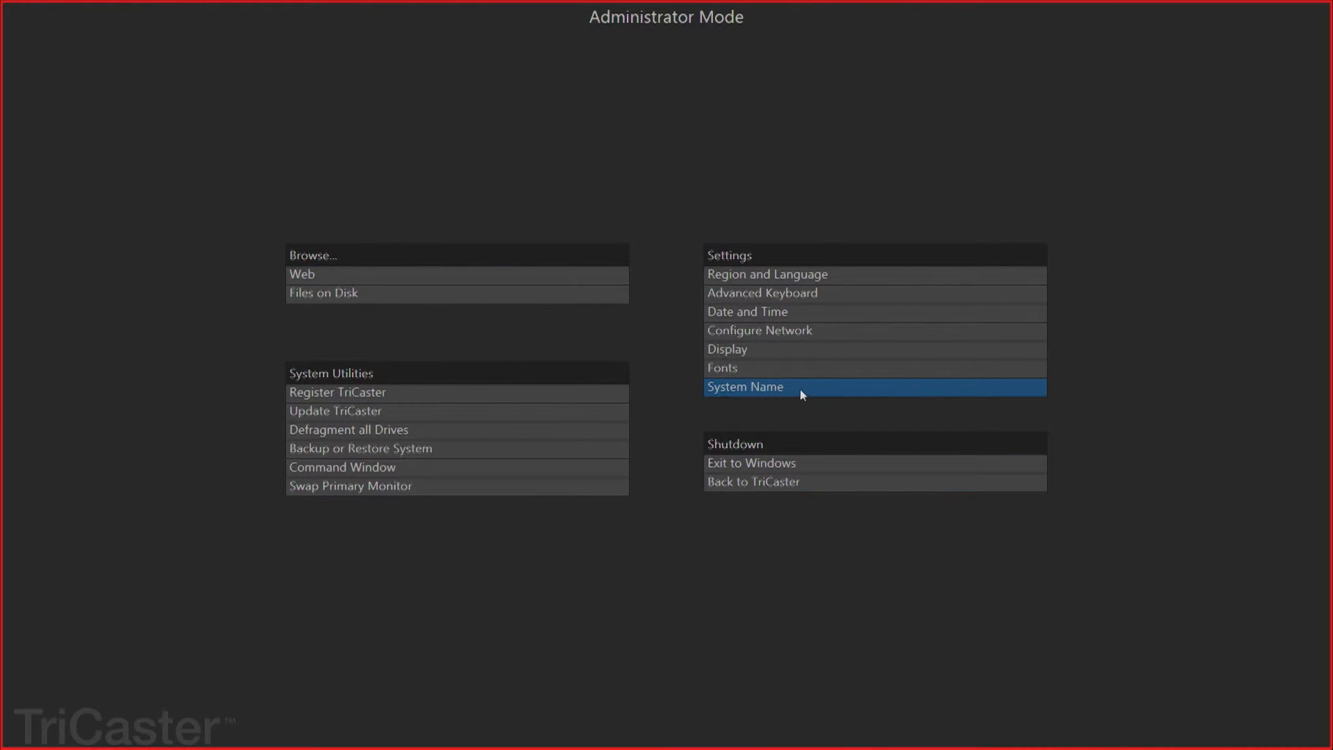
{"action": "left_click", "coordinate": [745, 386]}
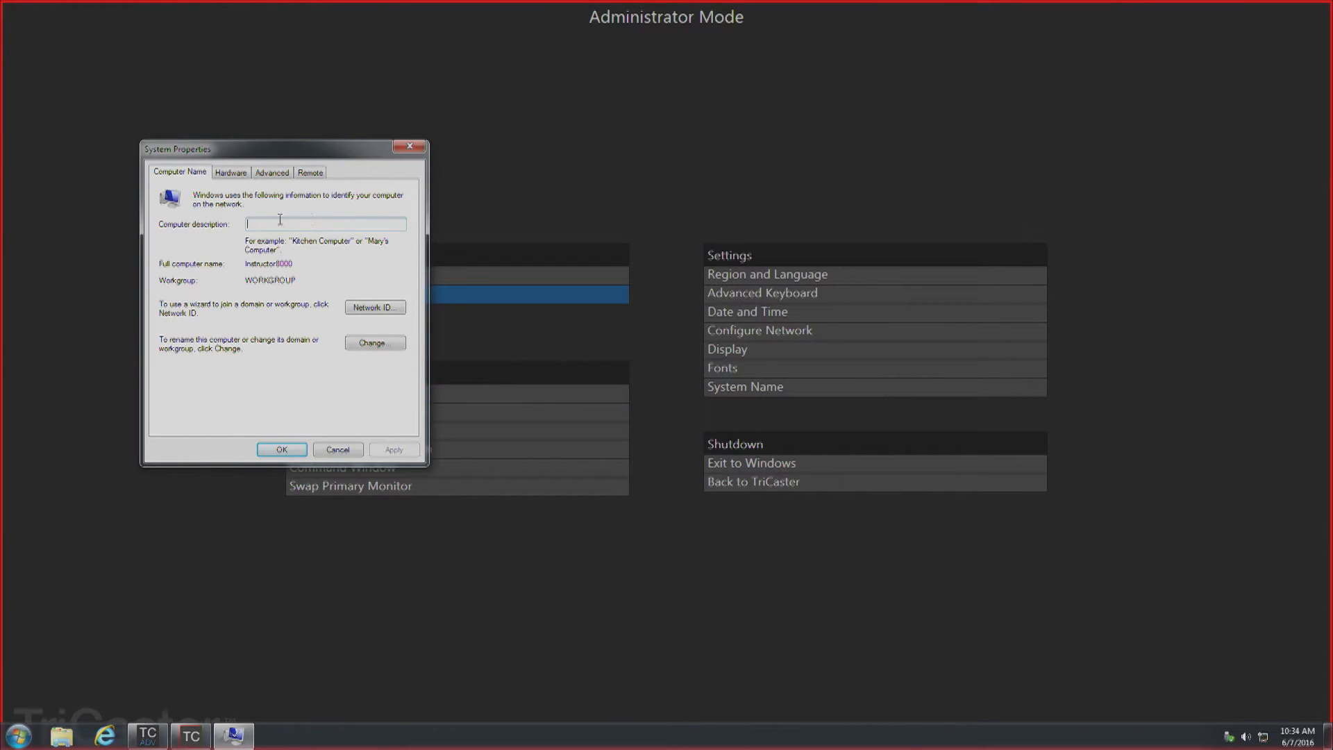
- Verify the computer name reads Instructor8000, then dismiss the name change dialogs
{"action": "left_click", "coordinate": [373, 342]}
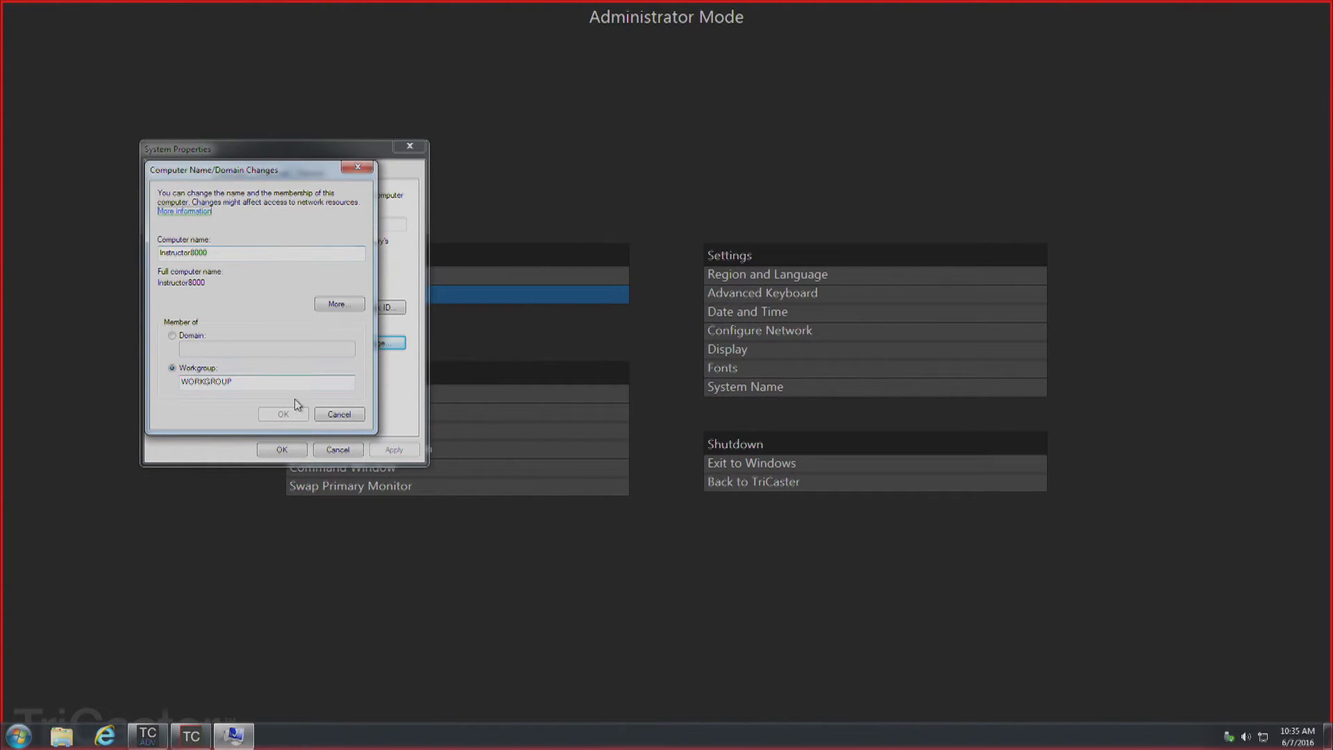
{"action": "left_click", "coordinate": [338, 414]}
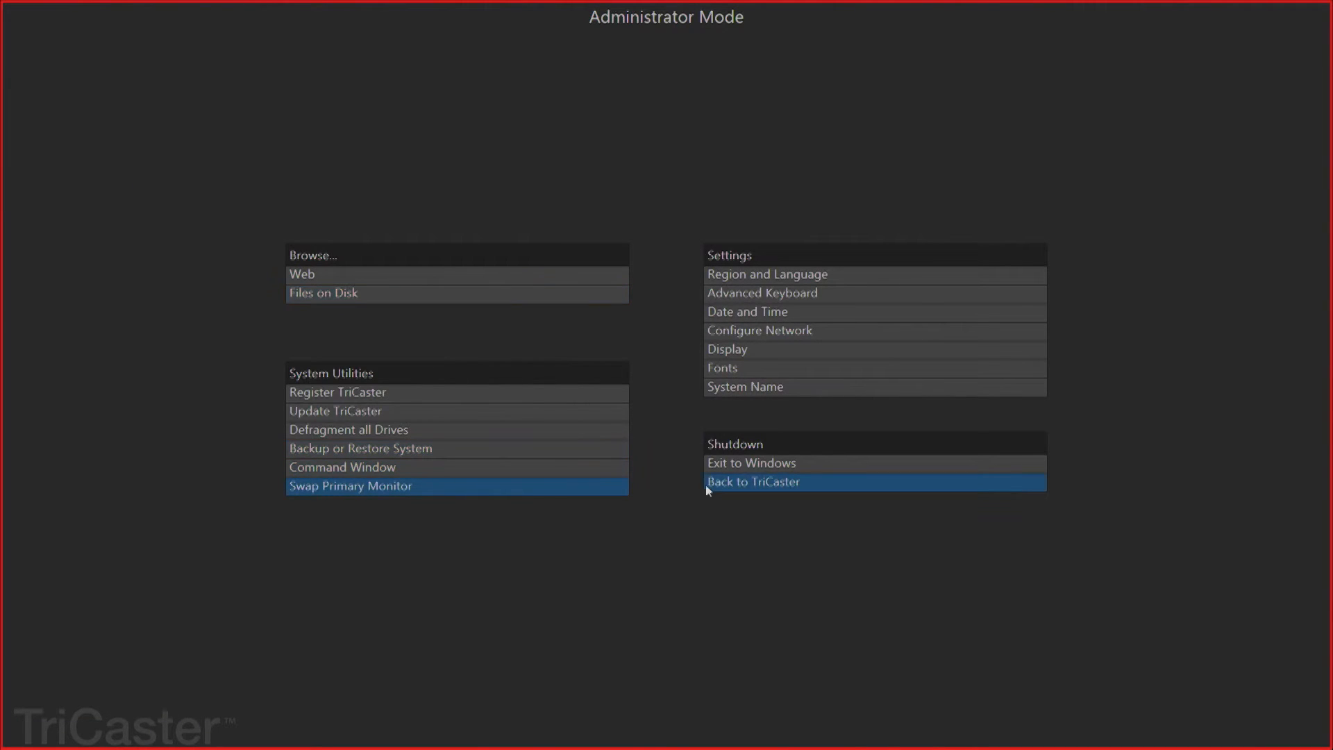
- Exit Administrator Mode and relaunch TriCaster from its desktop icon
{"action": "left_click", "coordinate": [750, 463]}
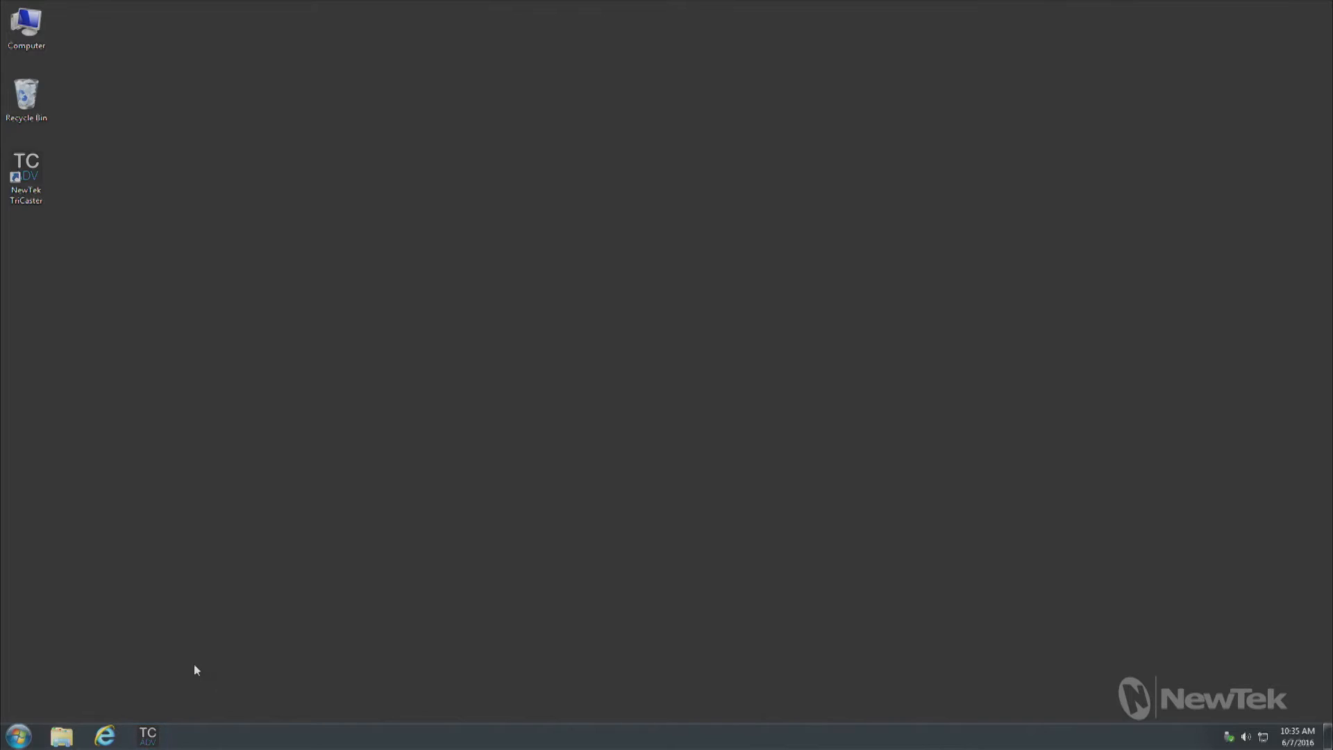
{"action": "double_click", "coordinate": [26, 178]}
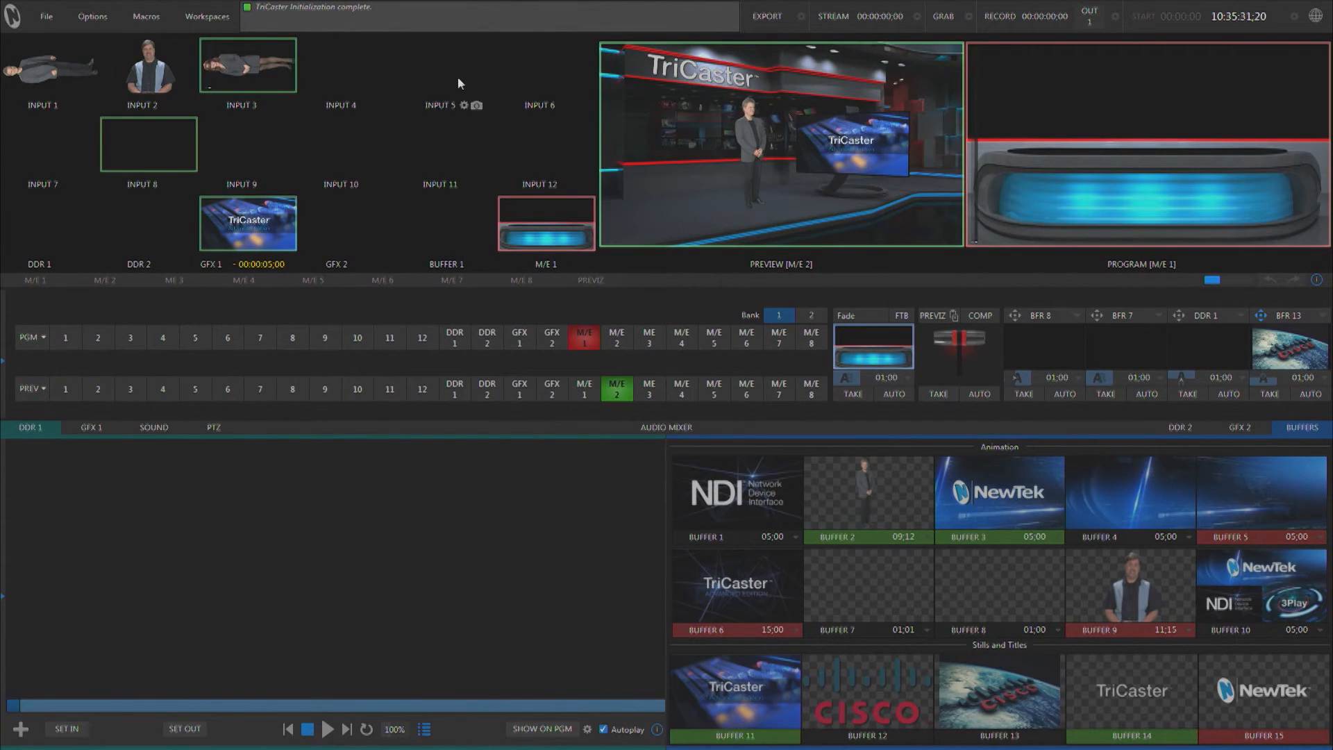
- Open Input 5's Input Settings and expand its Source dropdown
{"action": "left_click", "coordinate": [465, 105]}
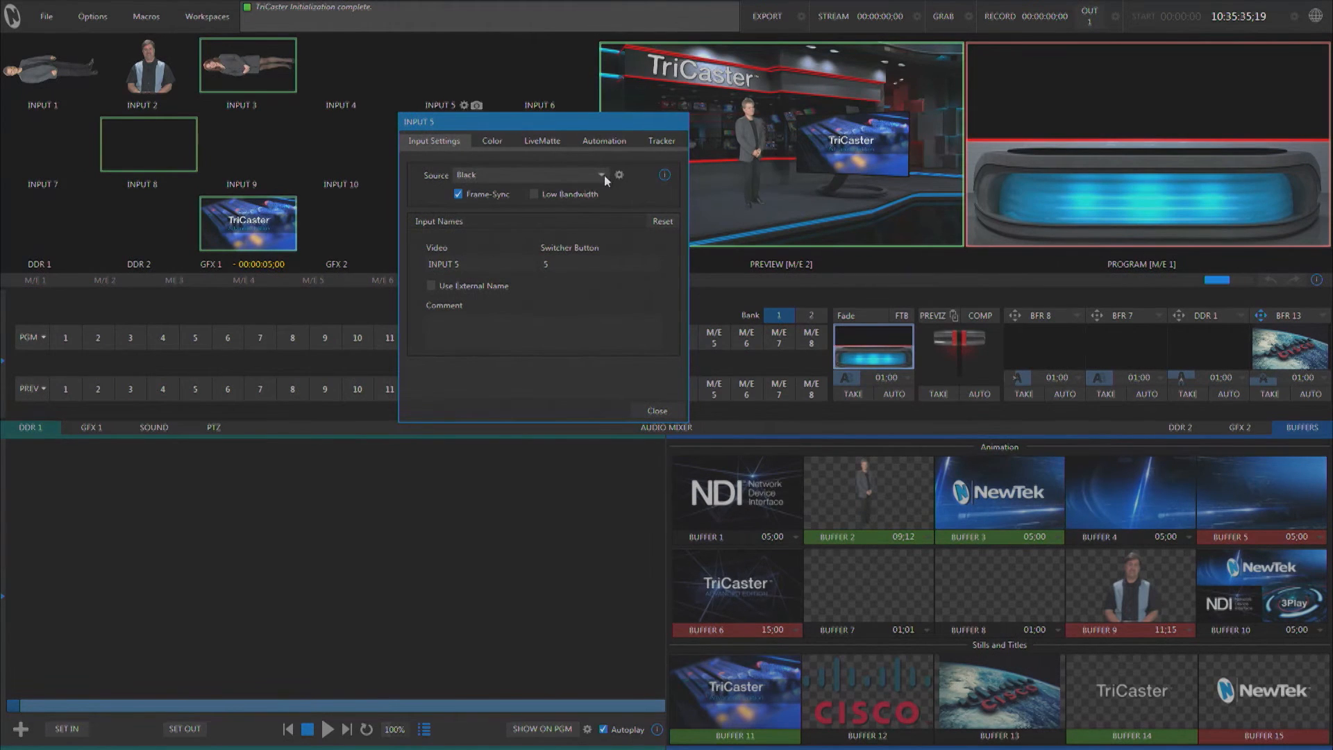
{"action": "left_click", "coordinate": [602, 175]}
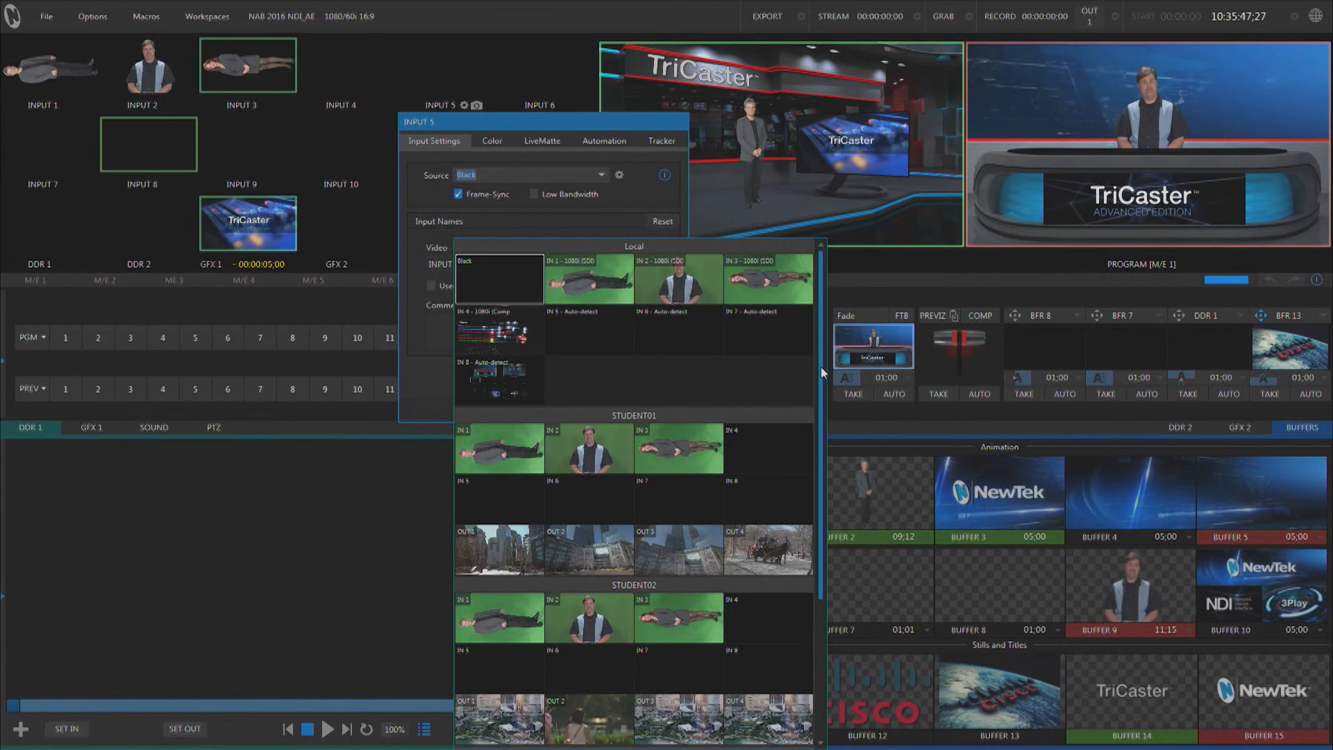
- Scroll the source list to select STUDENT01 (OUT 4) for Input 5
{"action": "scroll", "scroll_direction": "down", "scroll_amount": 3}
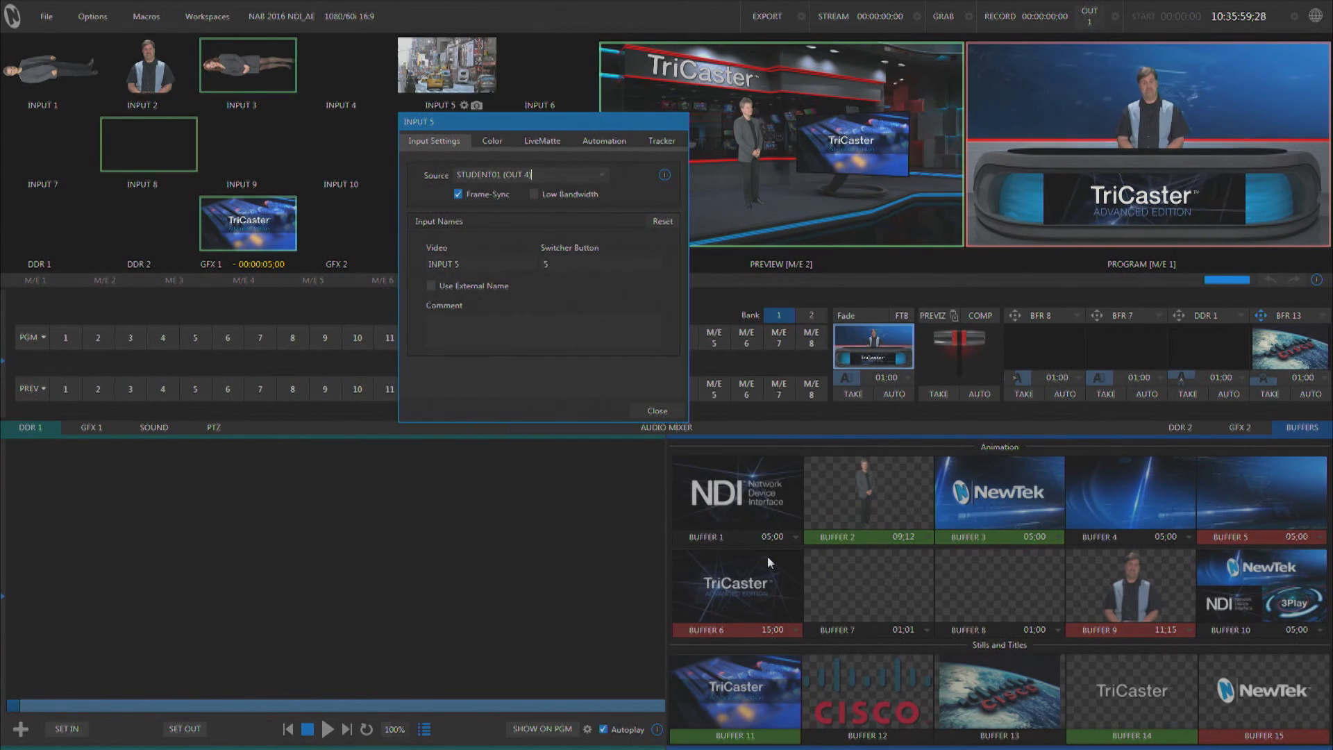
{"action": "mouse_move", "coordinate": [550, 464]}
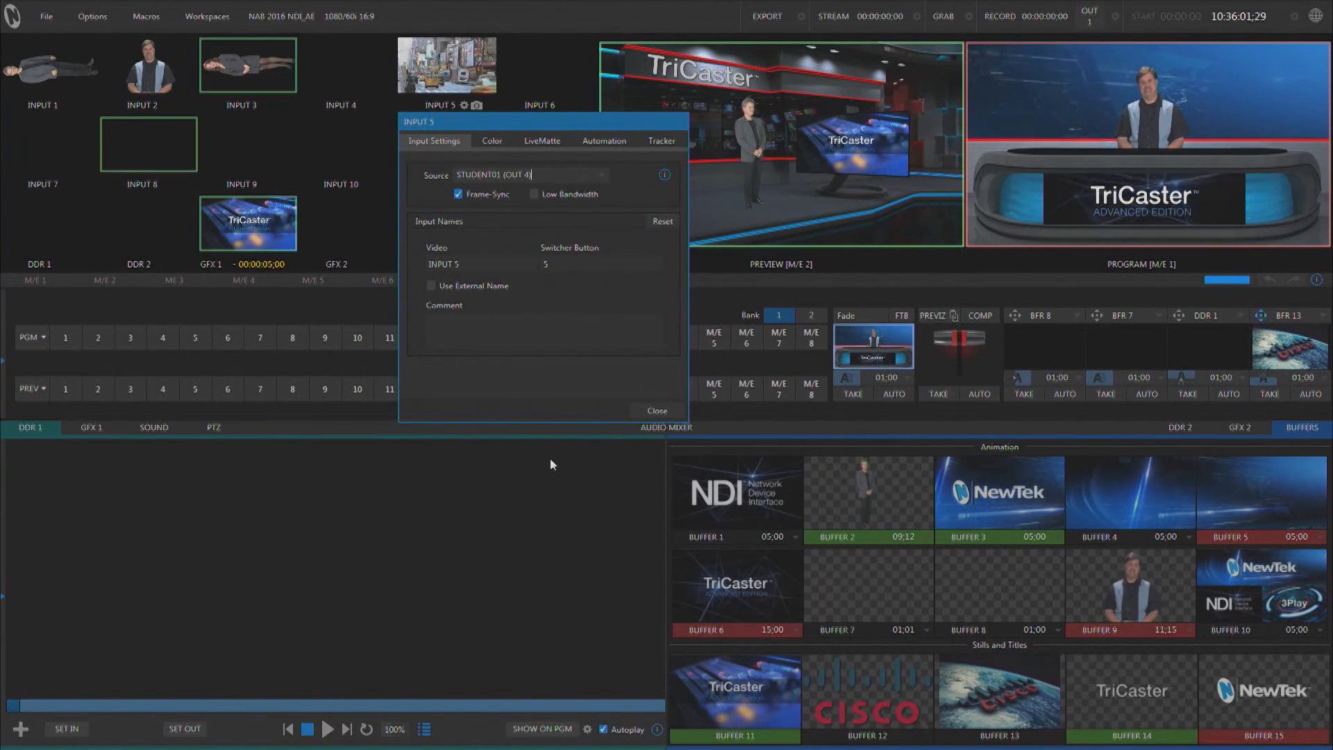